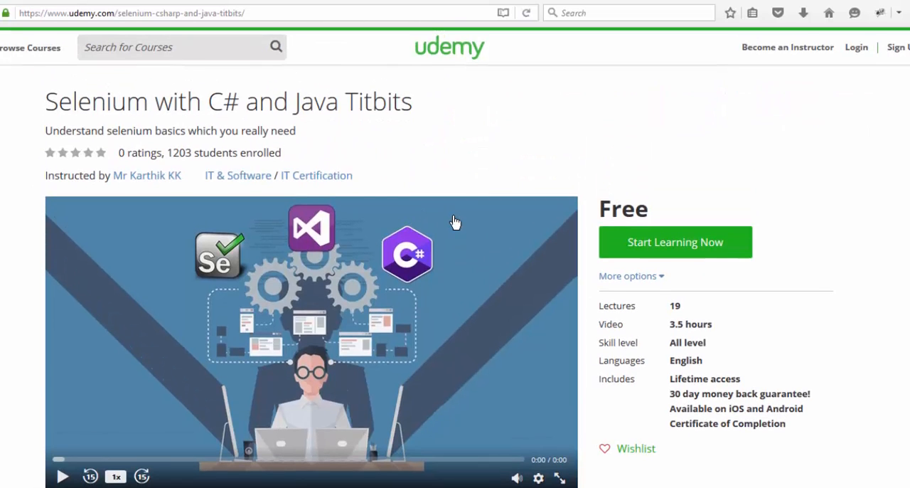
{"action": "mouse_move", "coordinate": [347, 105]}
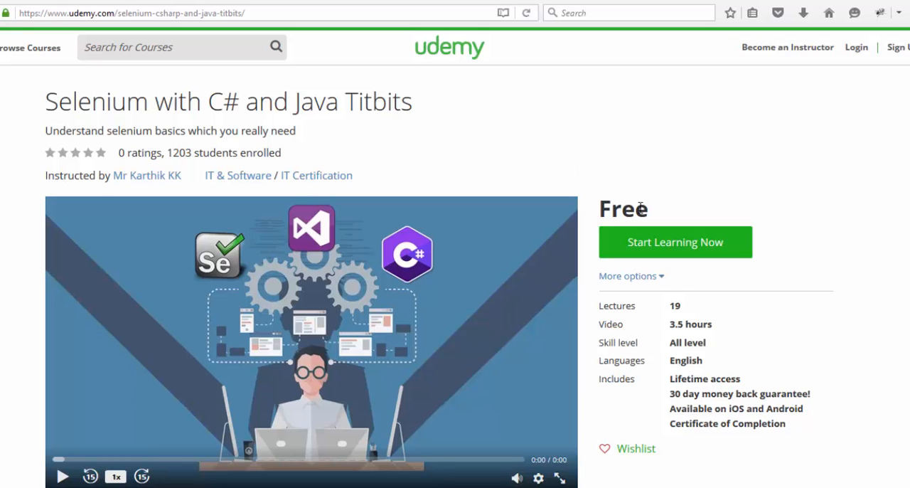
Scroll the Selenium Titbits course page down to the curriculum and move on to the Specflow course page.
{"action": "scroll", "scroll_direction": "down", "scroll_amount": 3}
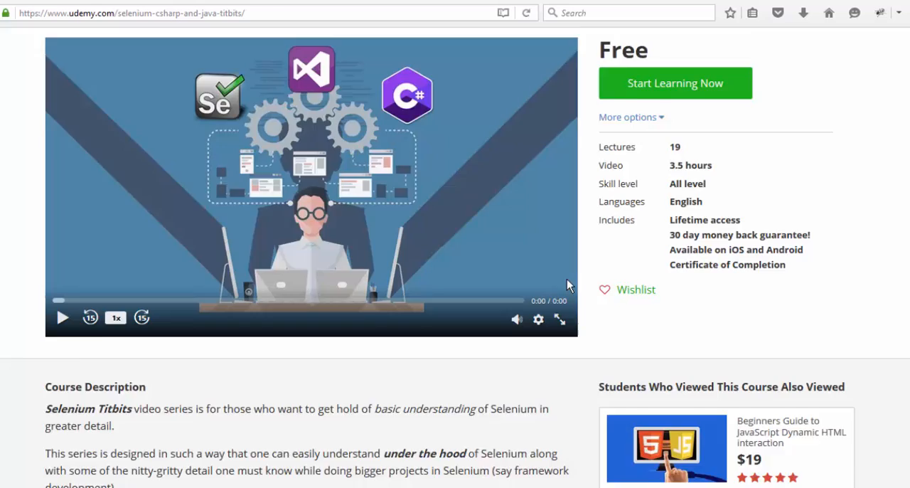
{"action": "scroll", "scroll_direction": "down", "scroll_amount": 3}
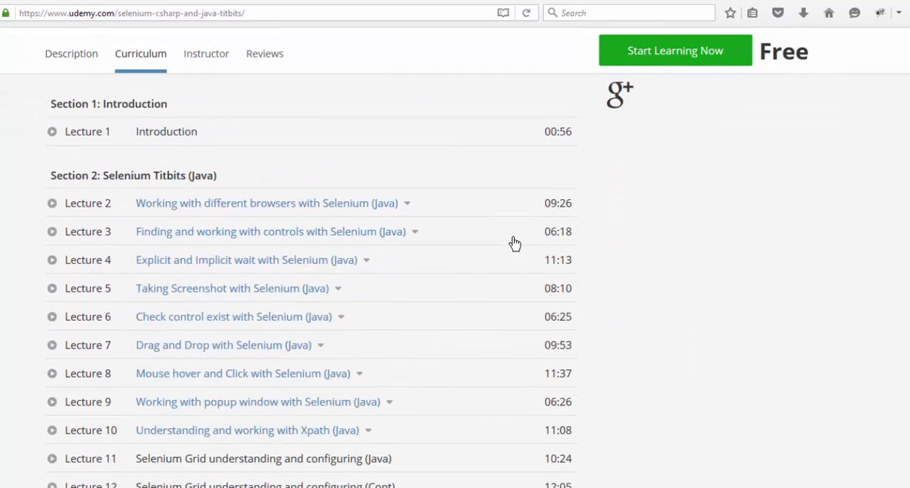
{"action": "left_click", "coordinate": [71, 54]}
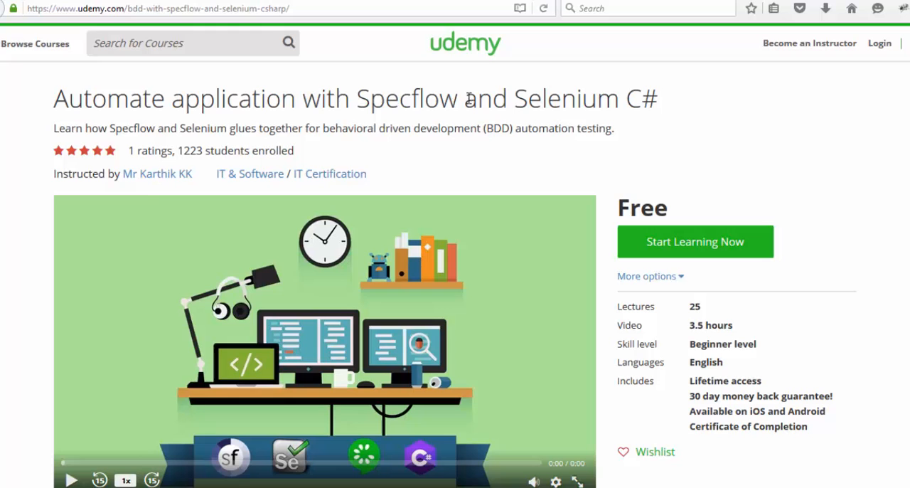
Scroll the Specflow and Selenium C# course page down to its curriculum with the BDD section.
{"action": "scroll", "scroll_direction": "down", "scroll_amount": 3}
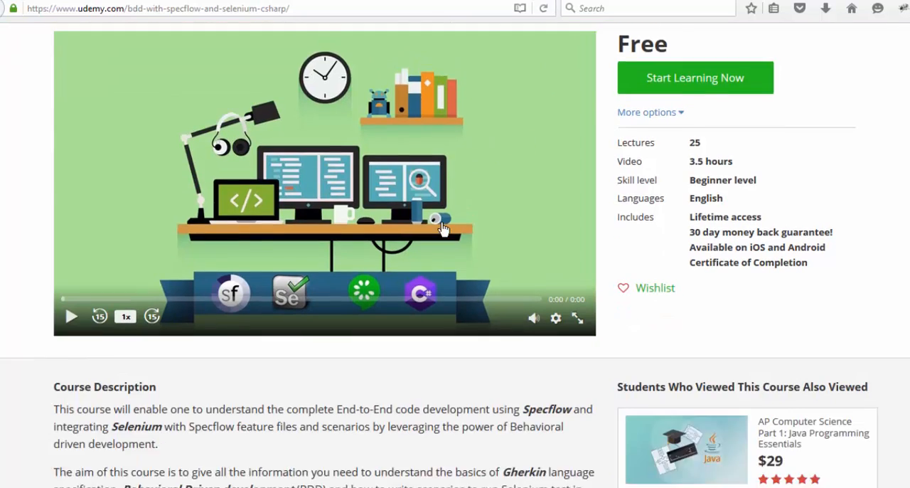
{"action": "scroll", "scroll_direction": "down", "scroll_amount": 3}
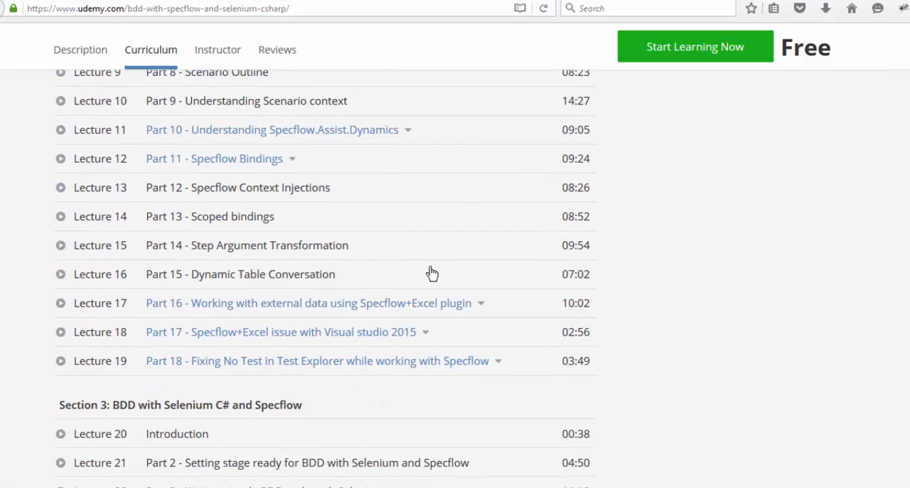
{"action": "mouse_move", "coordinate": [899, 55]}
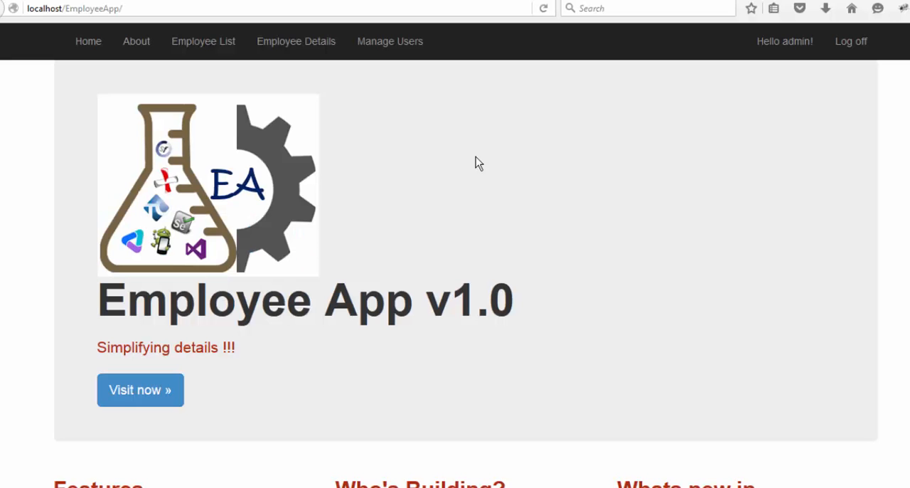
{"action": "mouse_move", "coordinate": [526, 152]}
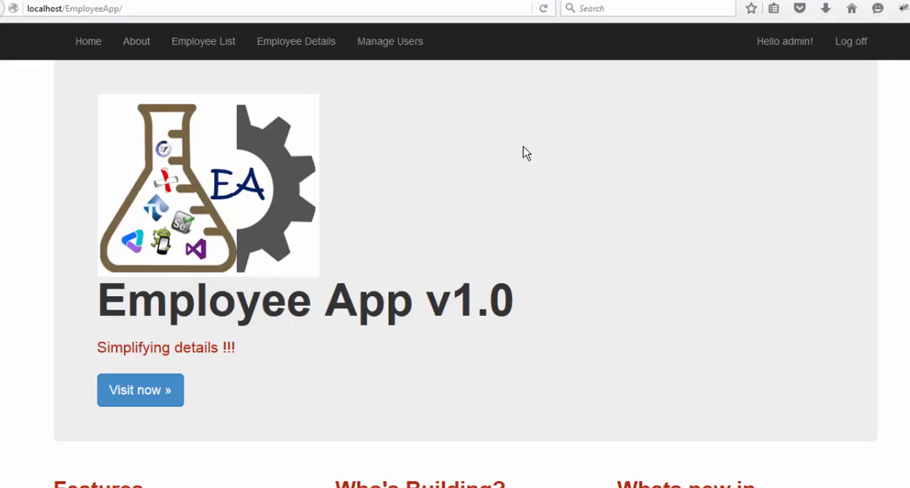
{"action": "mouse_move", "coordinate": [137, 155]}
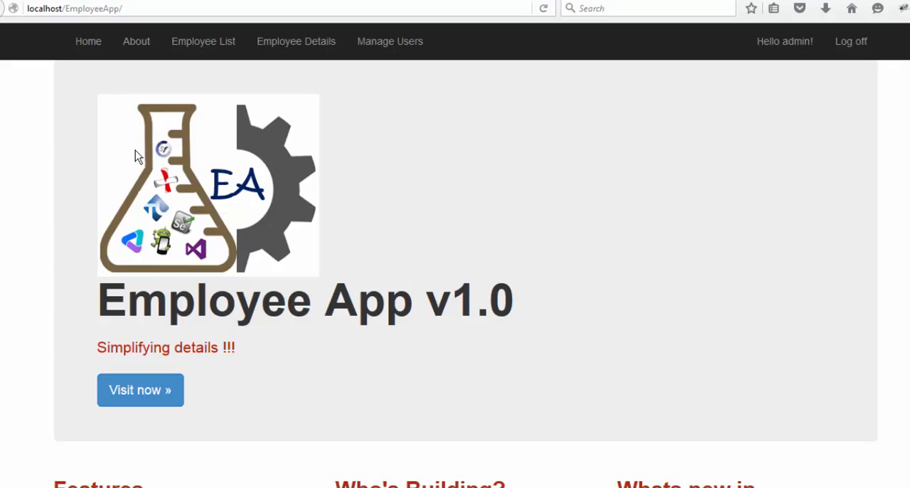
{"action": "mouse_move", "coordinate": [819, 216]}
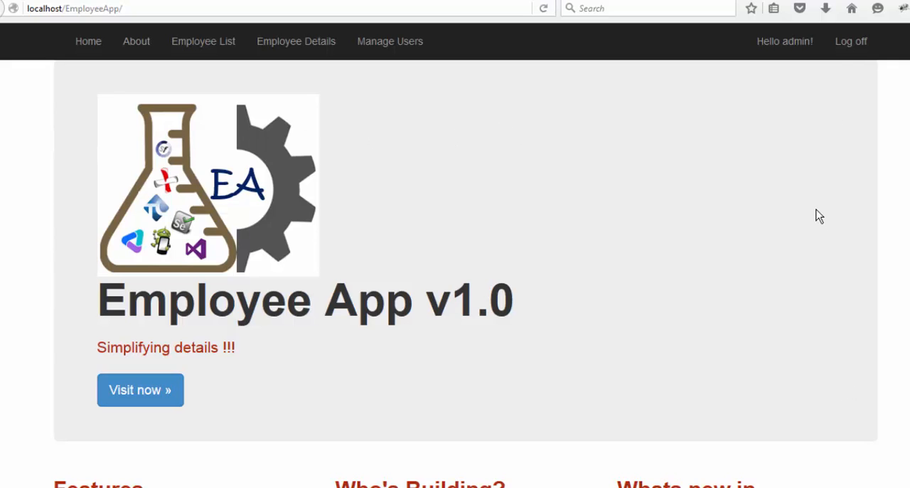
Log off the Employee App and log back in with the admin credentials.
{"action": "left_click", "coordinate": [851, 40]}
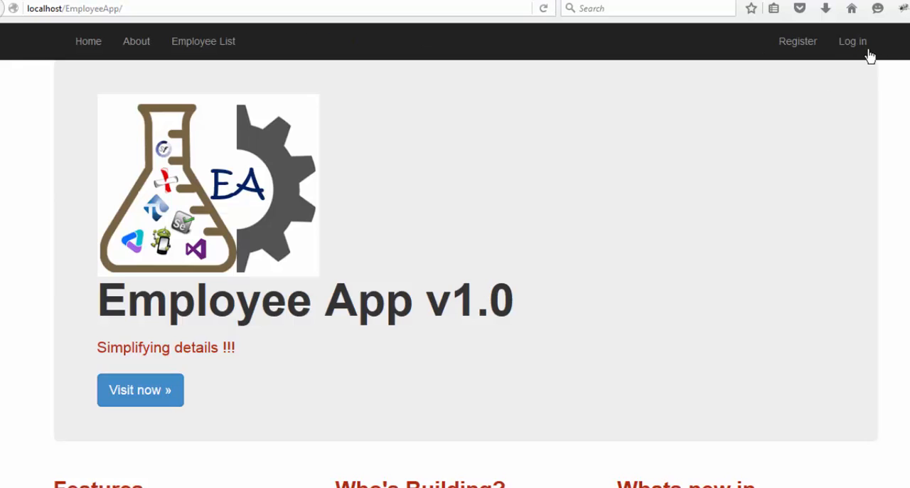
{"action": "left_click", "coordinate": [853, 40]}
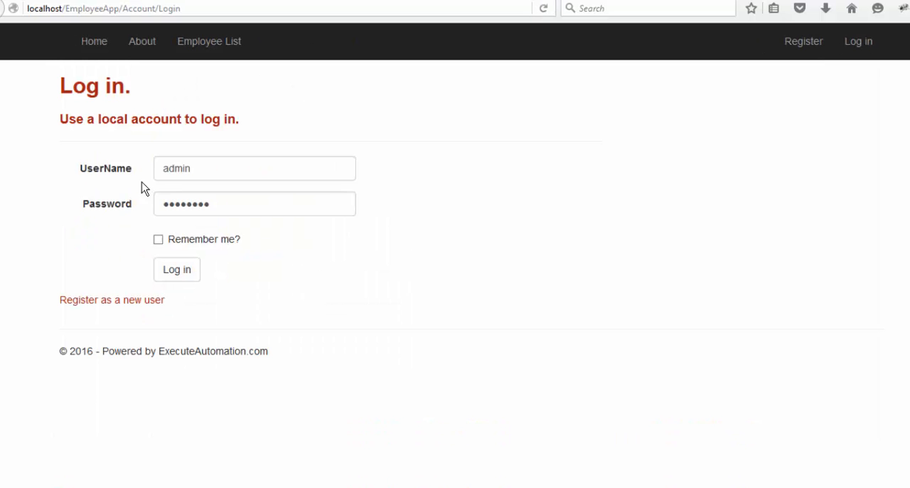
{"action": "left_click", "coordinate": [176, 269]}
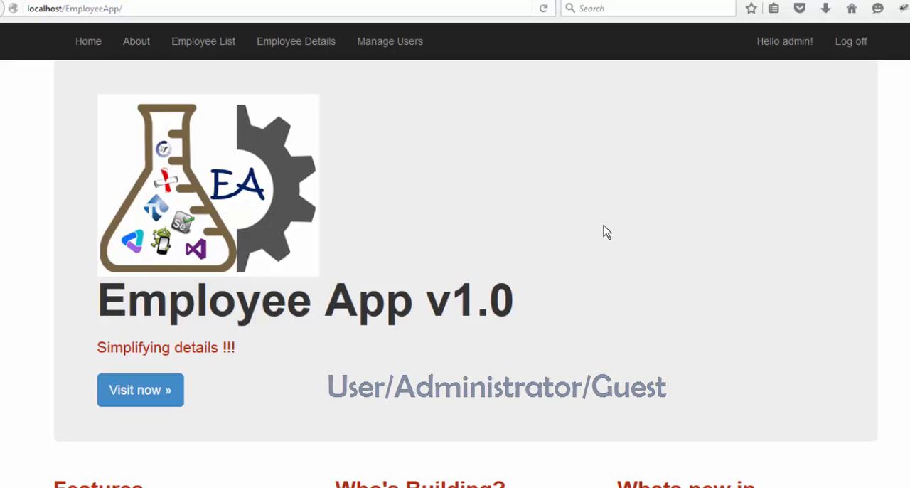
View the employee list and Karthik's benefits, then show the List of Users with their roles.
{"action": "left_click", "coordinate": [202, 40]}
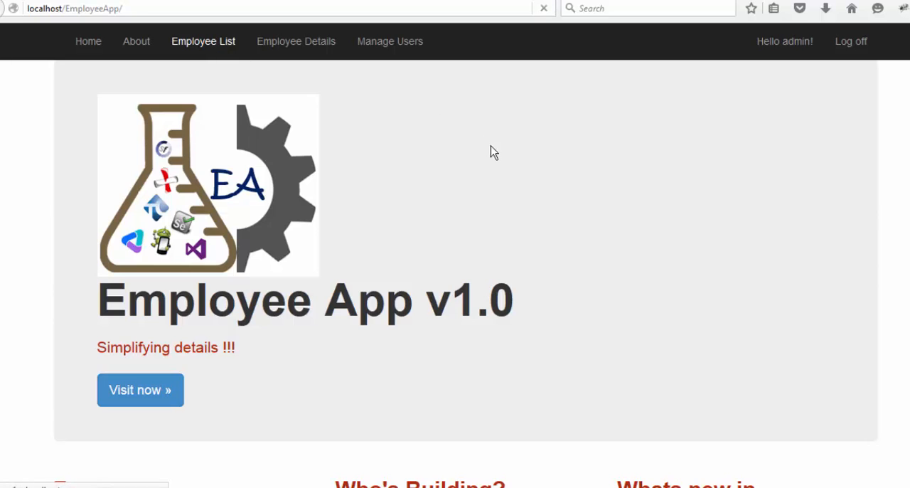
{"action": "left_click", "coordinate": [202, 40]}
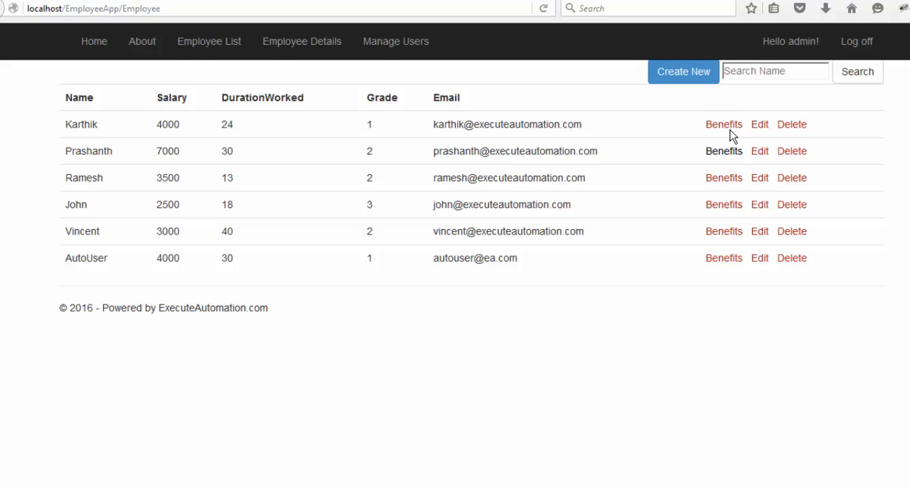
{"action": "left_click", "coordinate": [723, 124]}
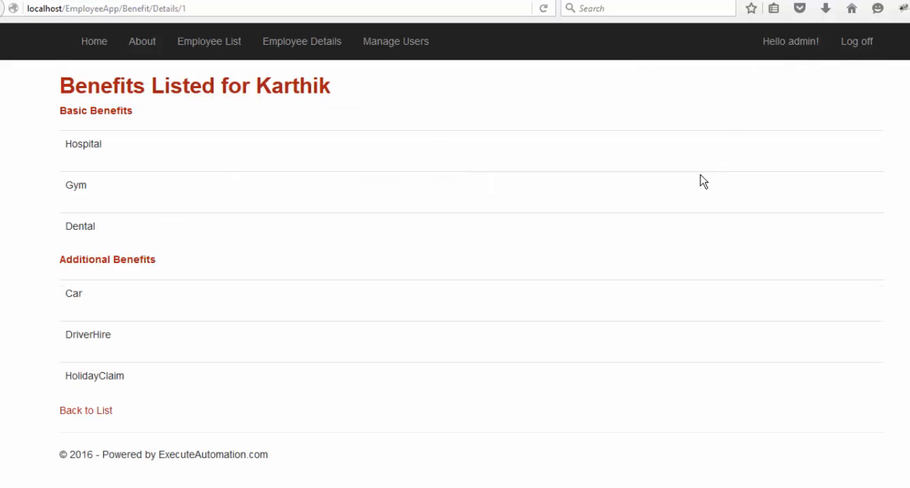
{"action": "left_click", "coordinate": [85, 410]}
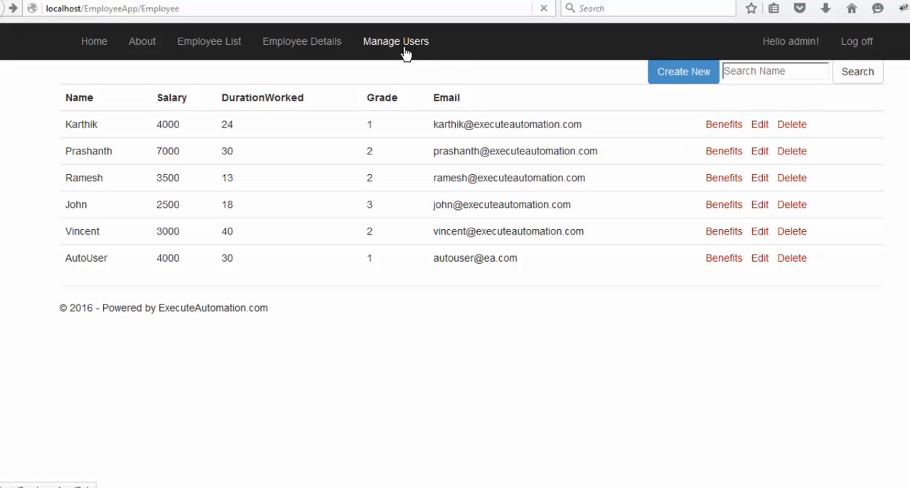
{"action": "left_click", "coordinate": [395, 40]}
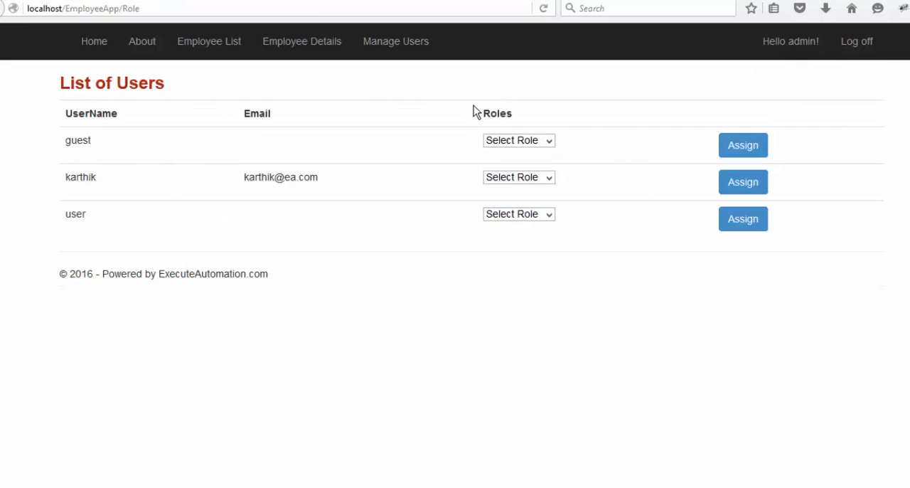
{"action": "mouse_move", "coordinate": [91, 312]}
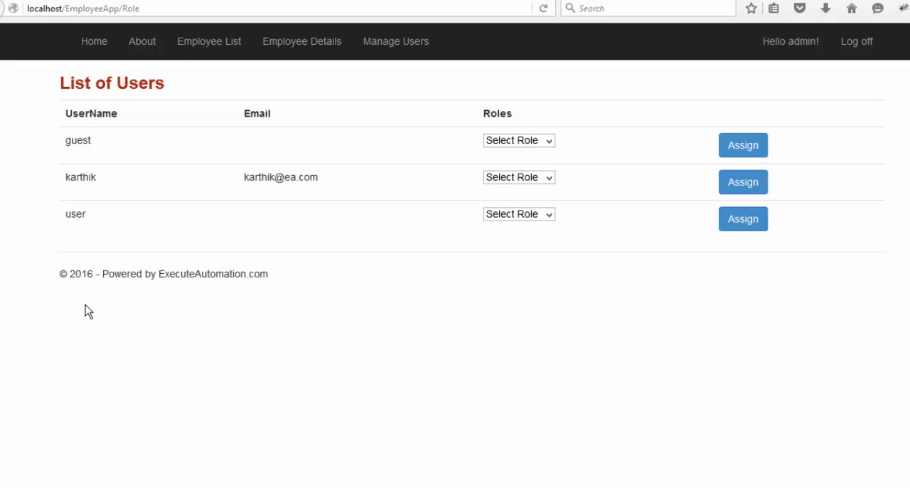
{"action": "mouse_move", "coordinate": [87, 314]}
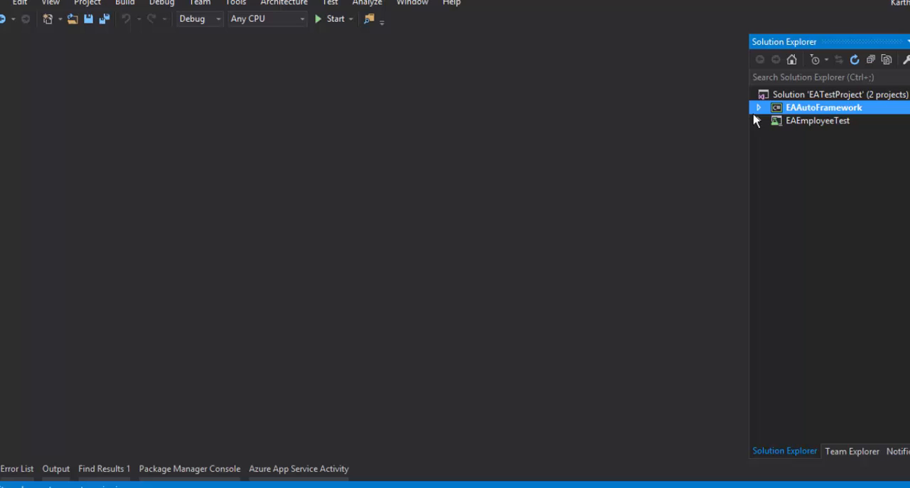
{"action": "left_click", "coordinate": [758, 108]}
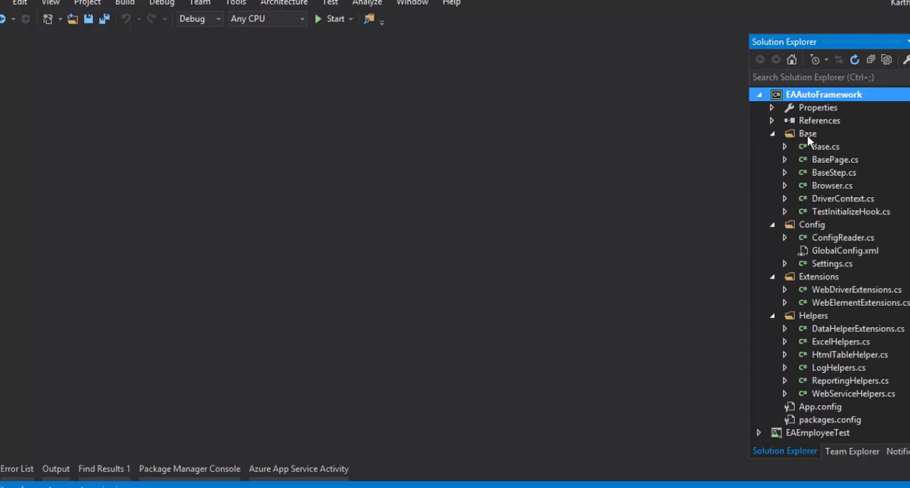
{"action": "left_click", "coordinate": [808, 134]}
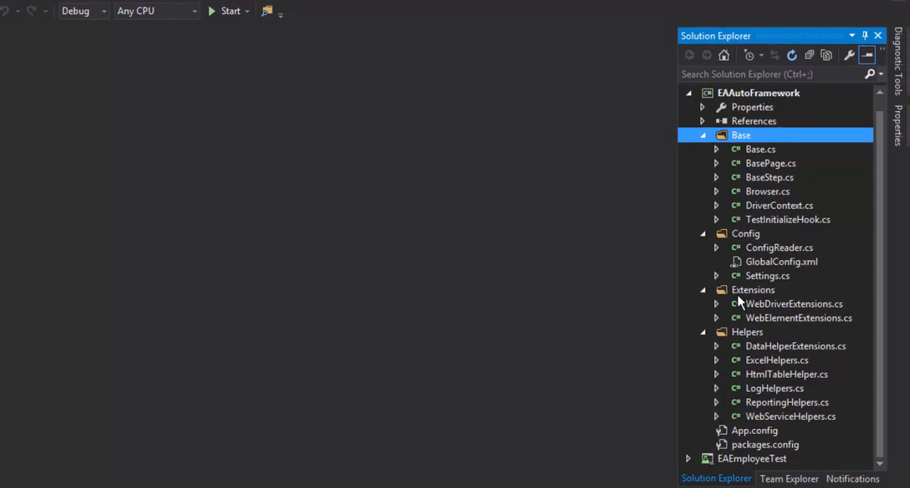
{"action": "mouse_move", "coordinate": [802, 347]}
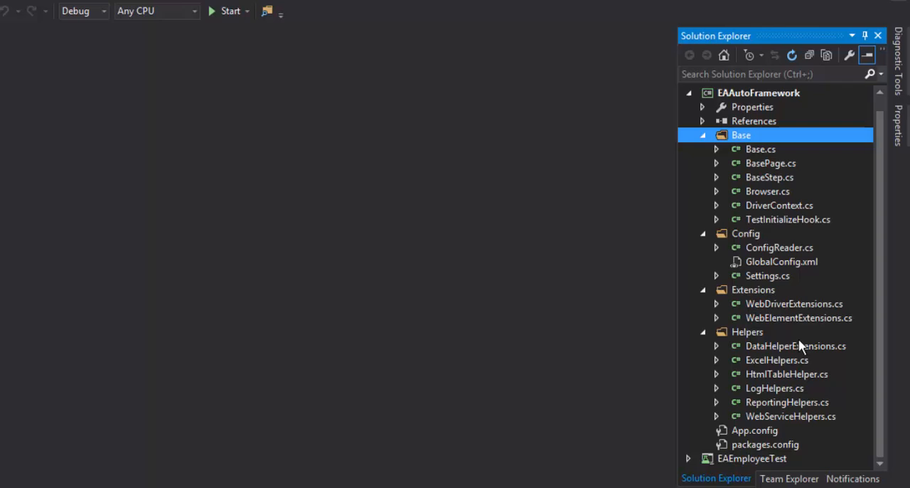
{"action": "mouse_move", "coordinate": [754, 158]}
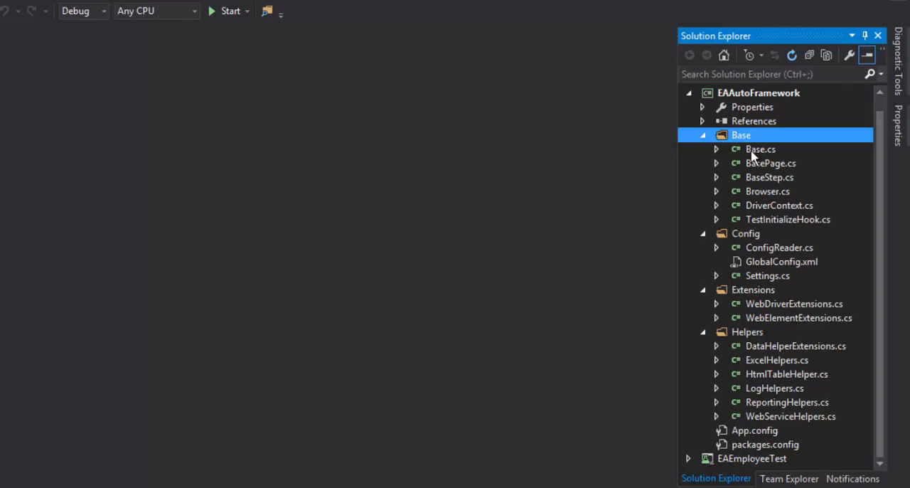
{"action": "mouse_move", "coordinate": [768, 219]}
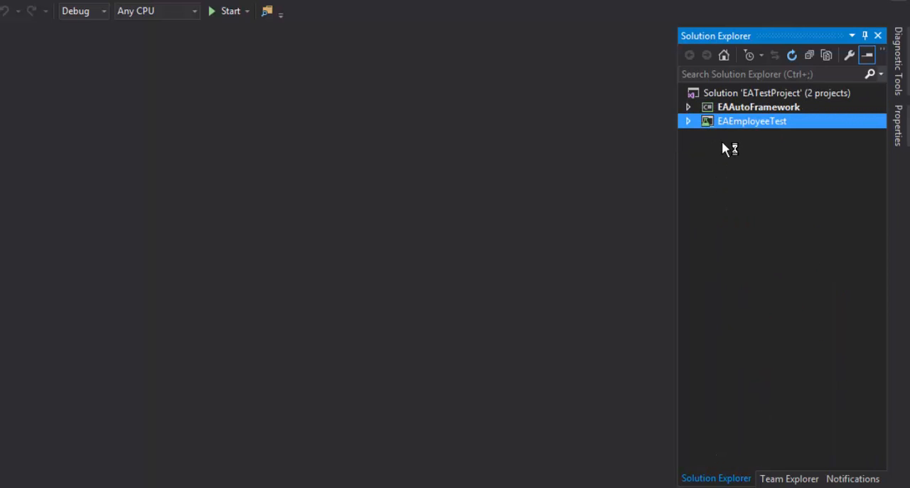
{"action": "left_click", "coordinate": [689, 121]}
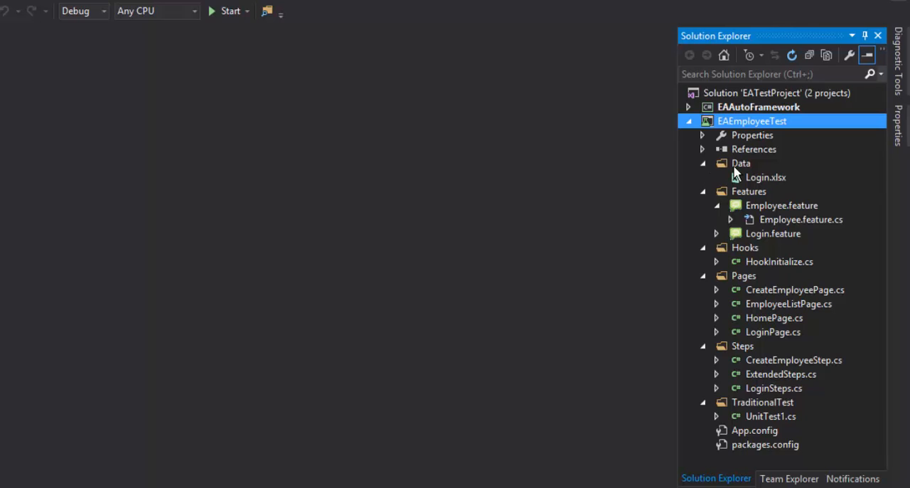
{"action": "mouse_move", "coordinate": [737, 174]}
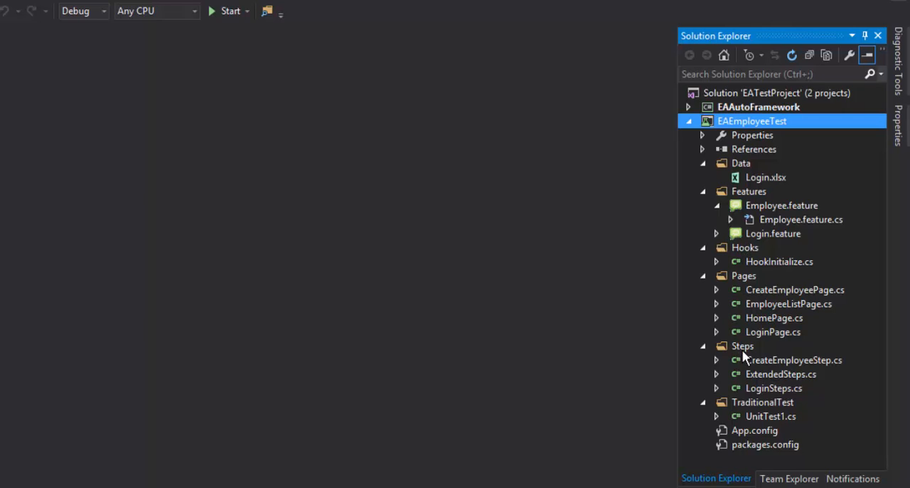
{"action": "mouse_move", "coordinate": [745, 410]}
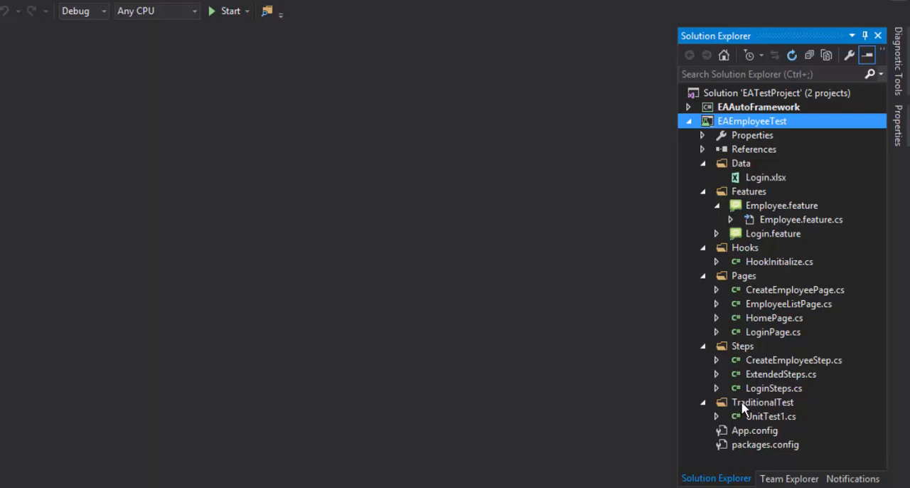
{"action": "mouse_move", "coordinate": [699, 139]}
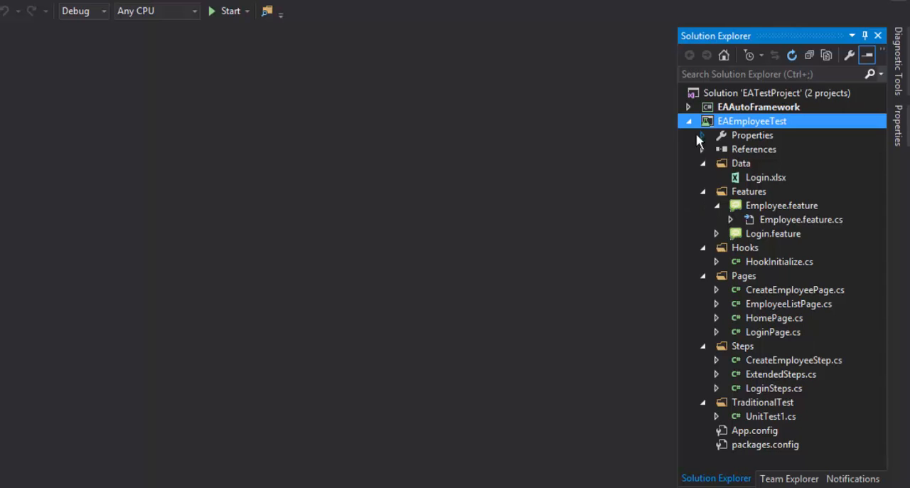
{"action": "left_click", "coordinate": [689, 120]}
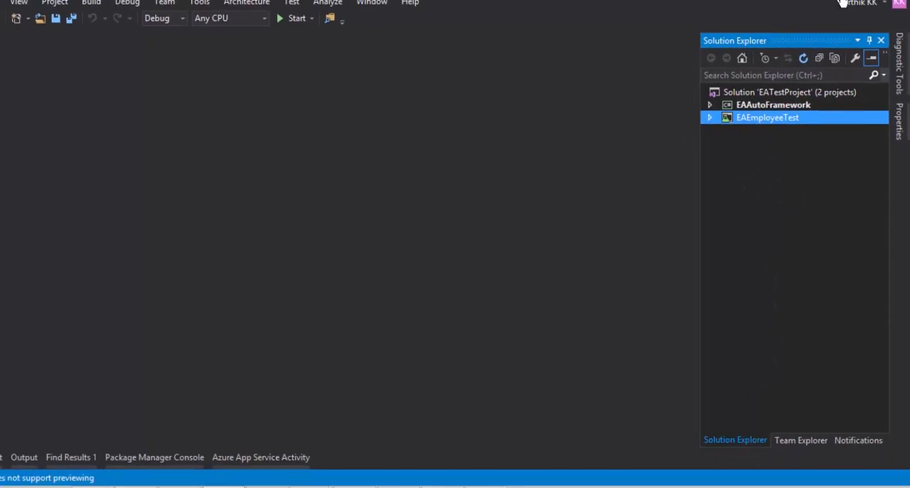